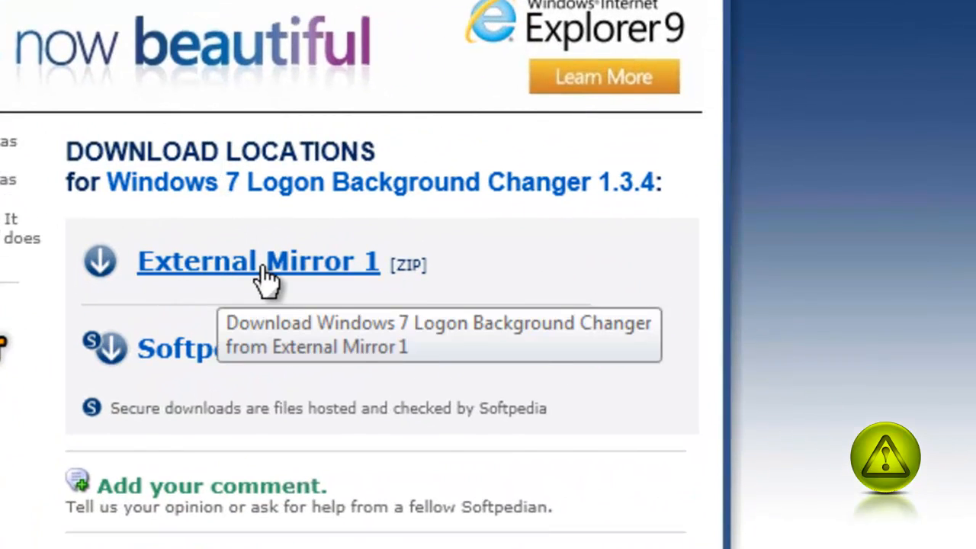
# - Download the Logon Background Changer ZIP from External Mirror 1 and save it to the Desktop
pyautogui.click(258, 261)
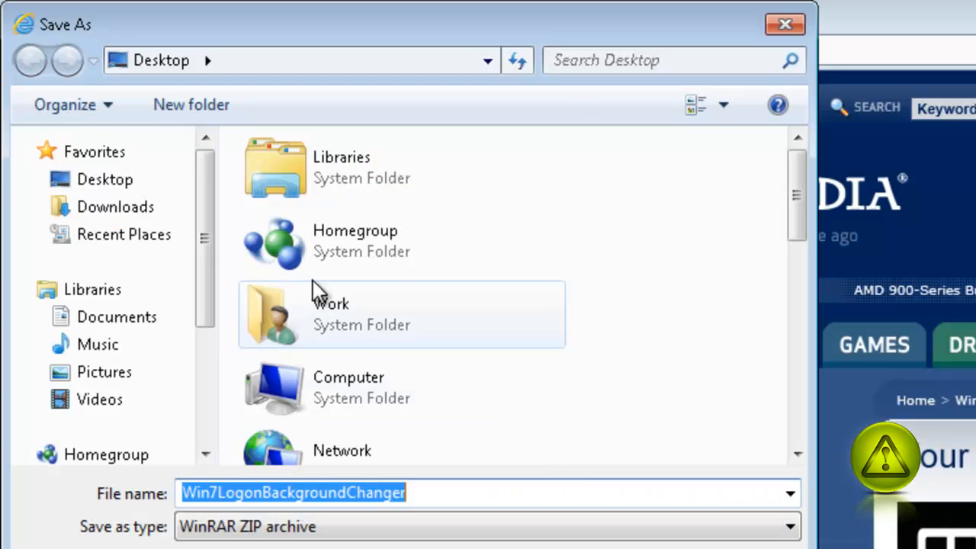
pyautogui.click(106, 179)
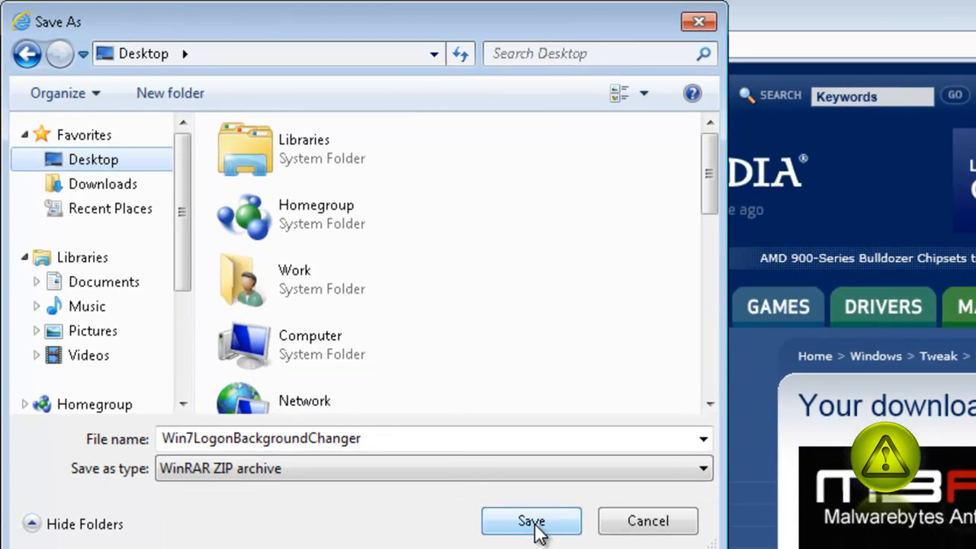
pyautogui.click(531, 521)
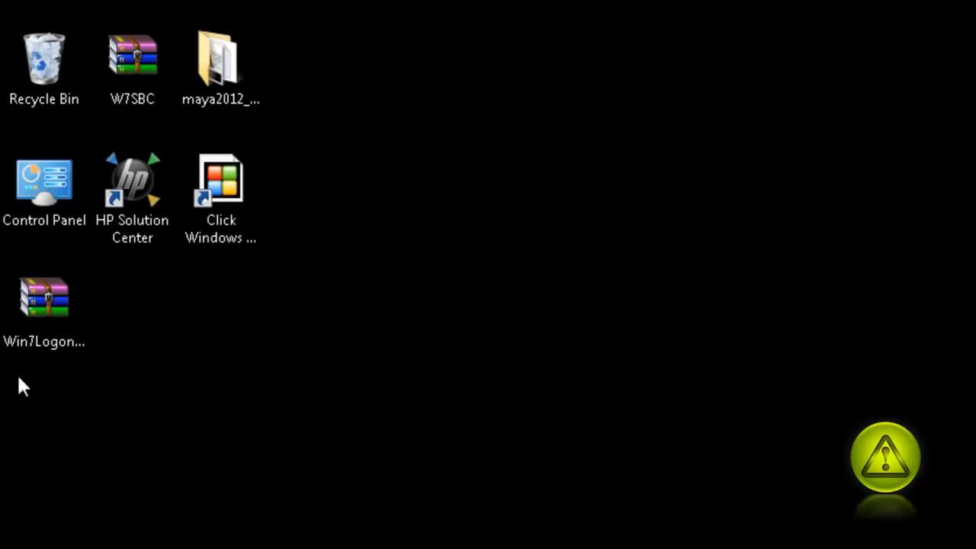
pyautogui.moveTo(68, 429)
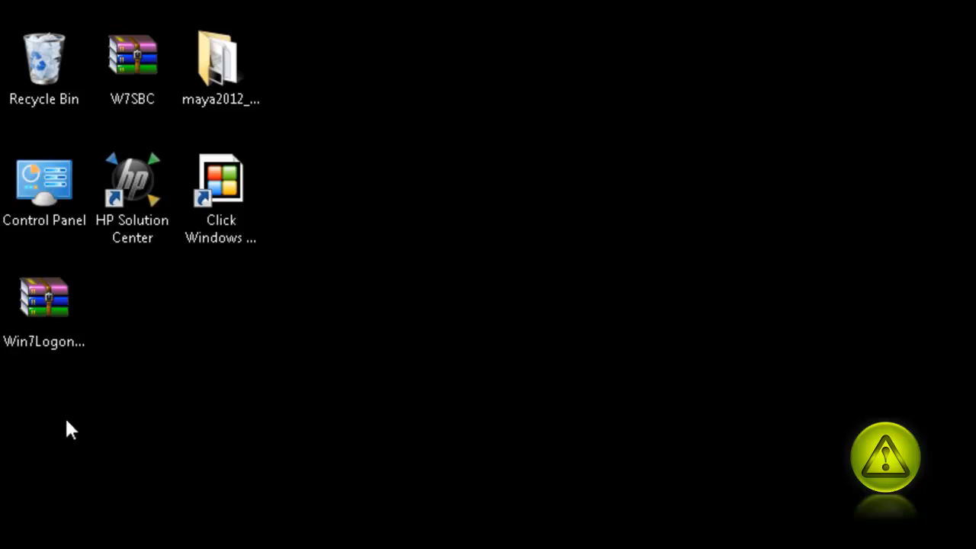
# - Extract the ZIP onto the Desktop, open its folder and launch Win7LogonBackgroundChanger
pyautogui.click(44, 304)
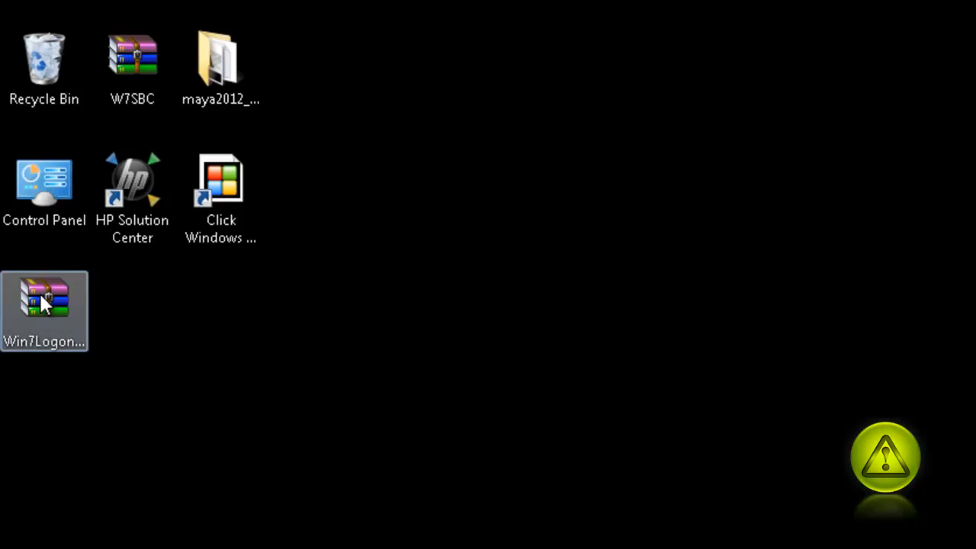
pyautogui.rightClick(44, 305)
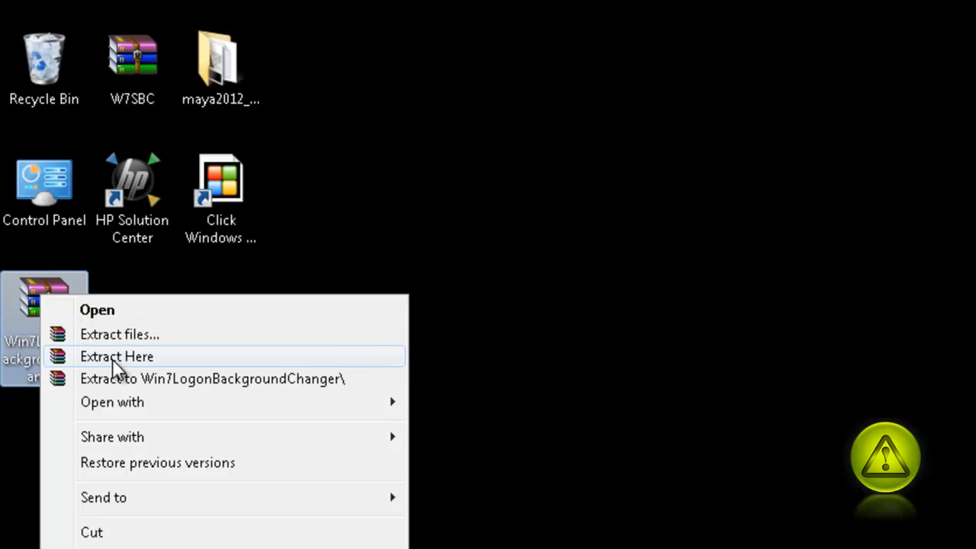
pyautogui.click(116, 357)
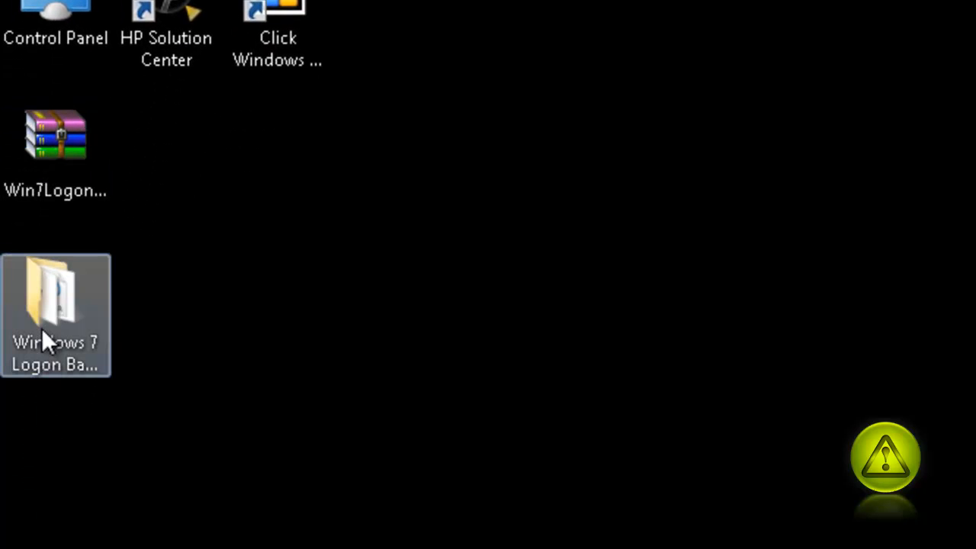
pyautogui.doubleClick(55, 289)
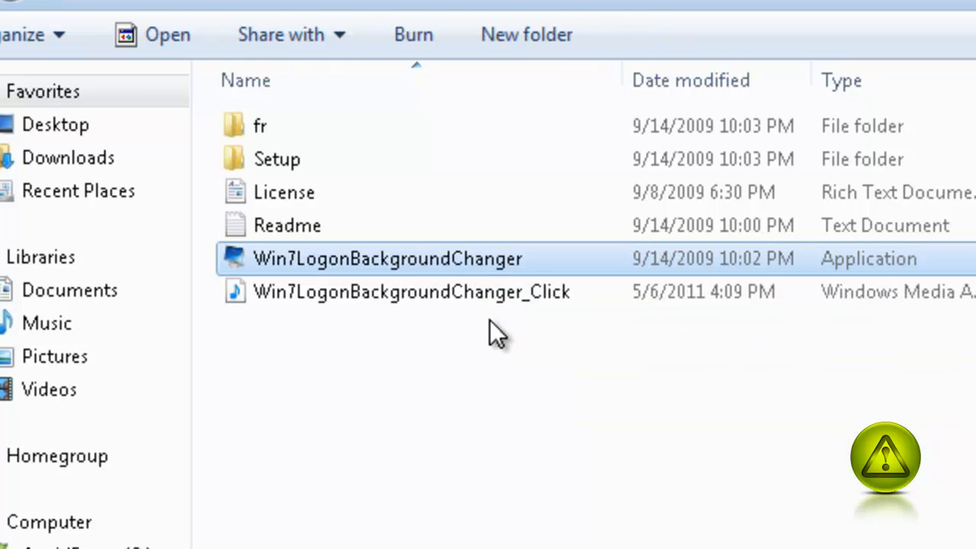
pyautogui.doubleClick(383, 258)
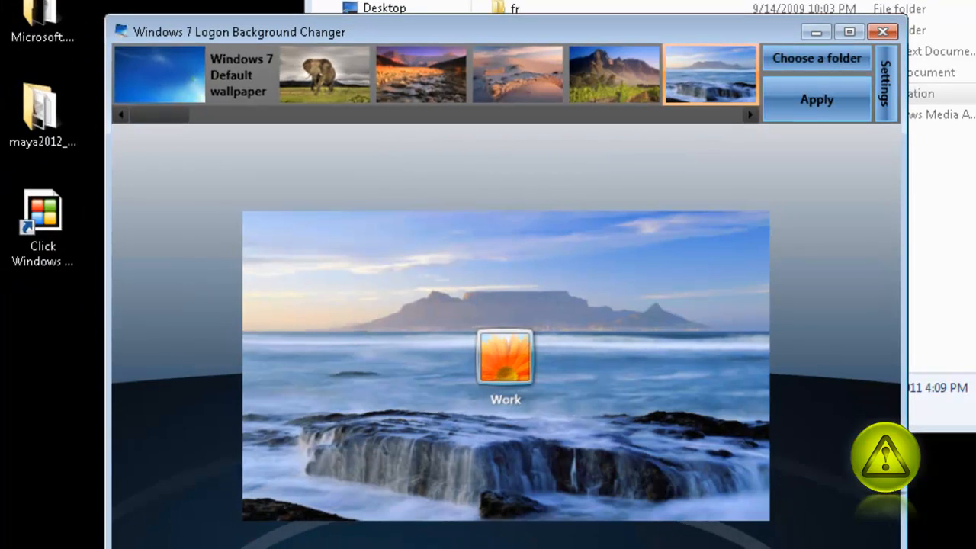
pyautogui.moveTo(756, 41)
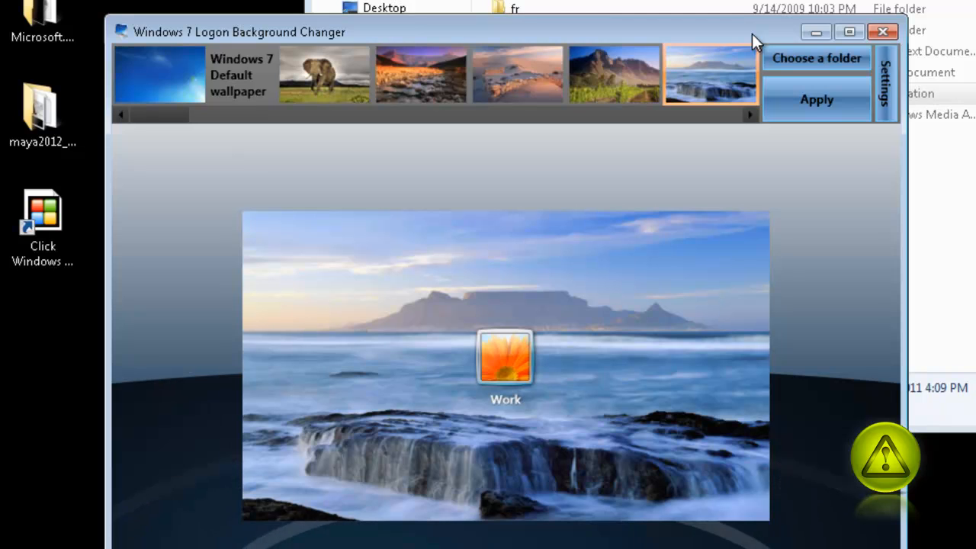
# - Preview the elephant, river canyon and desert dunes wallpapers as the logon screen
pyautogui.click(325, 76)
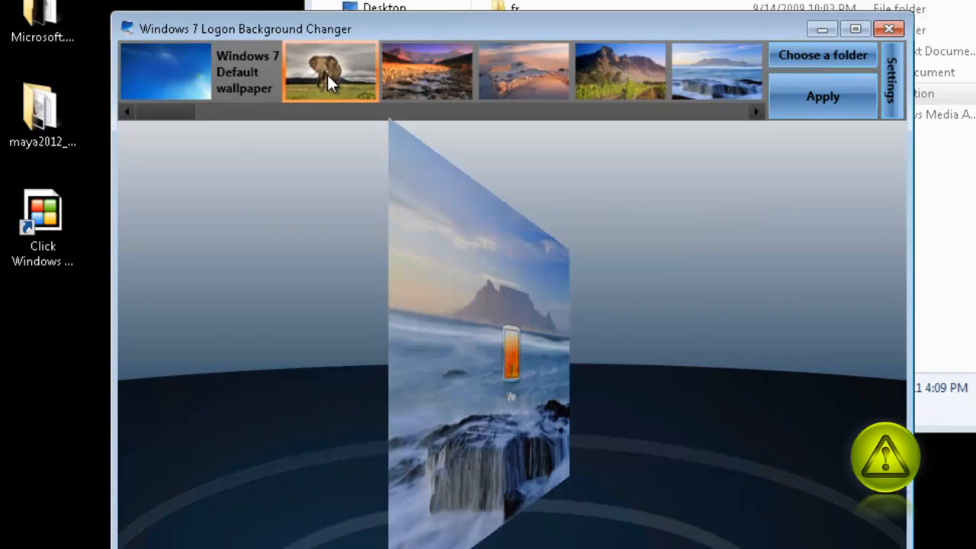
pyautogui.click(429, 71)
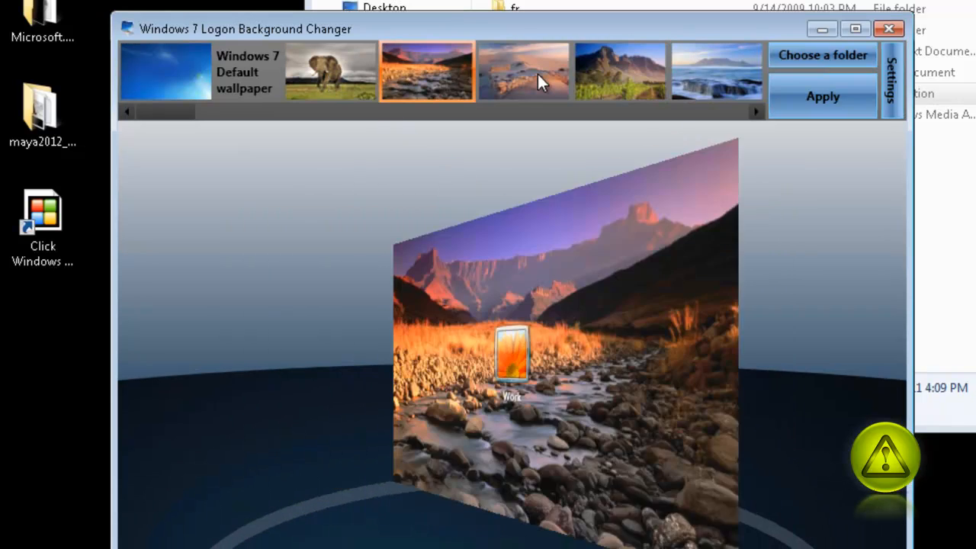
pyautogui.click(525, 72)
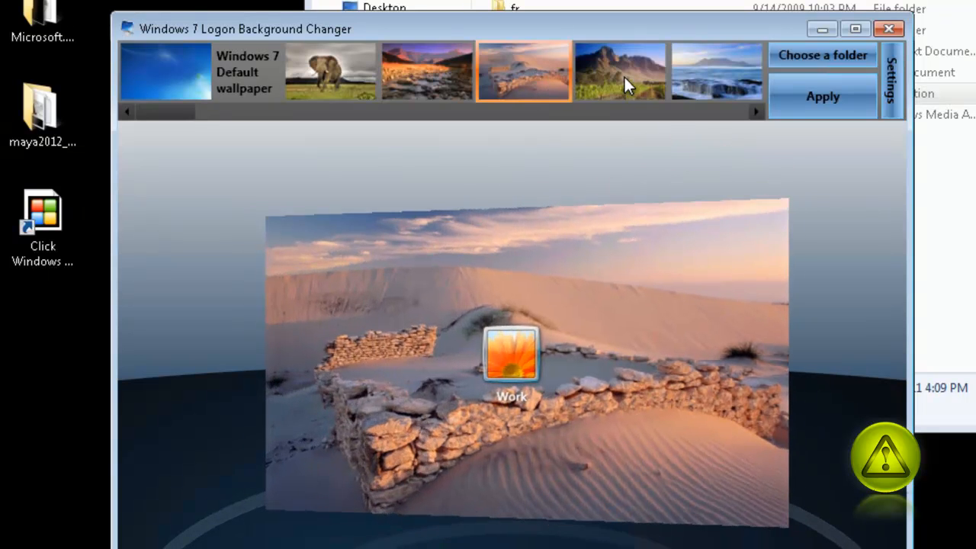
pyautogui.click(618, 70)
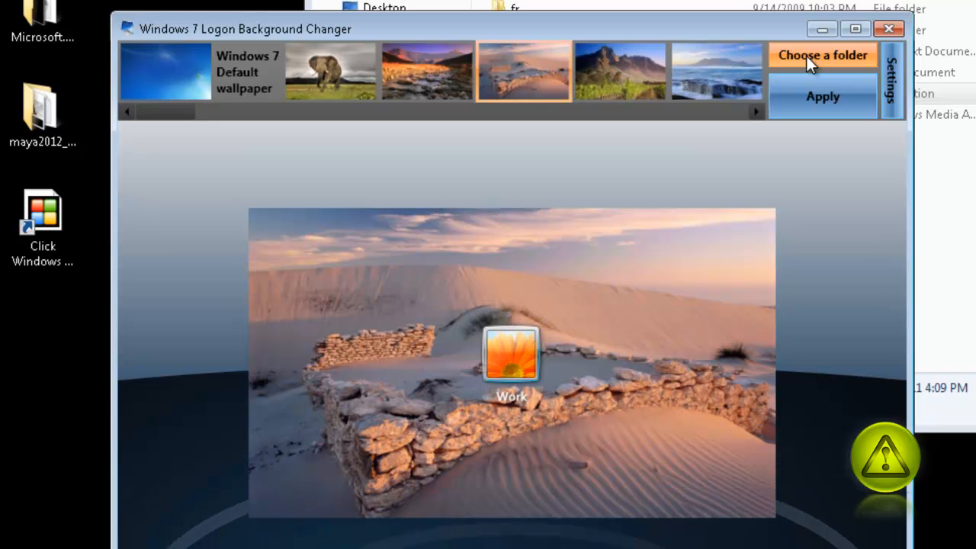
pyautogui.click(820, 55)
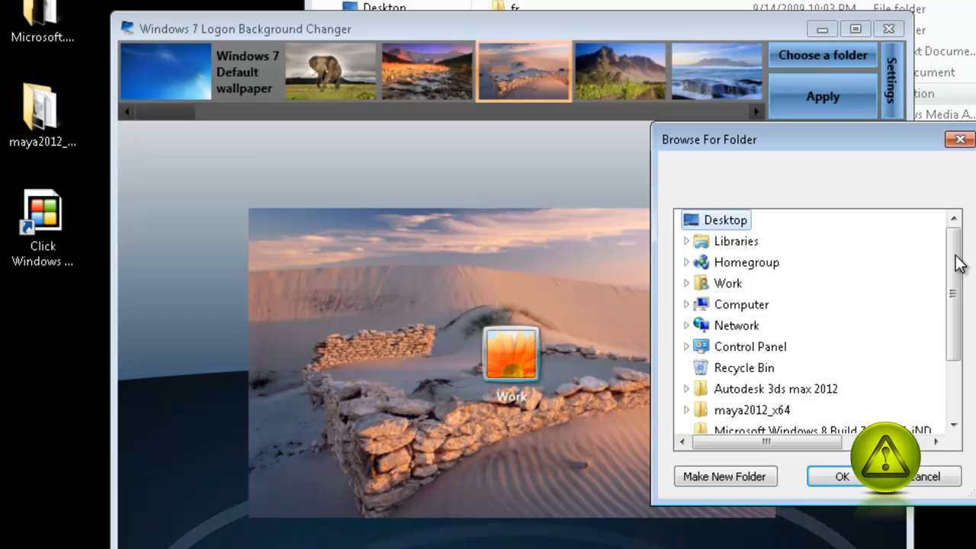
# - Browse the folder tree down to Wallpapers and confirm it as the image source
pyautogui.scroll(-3)
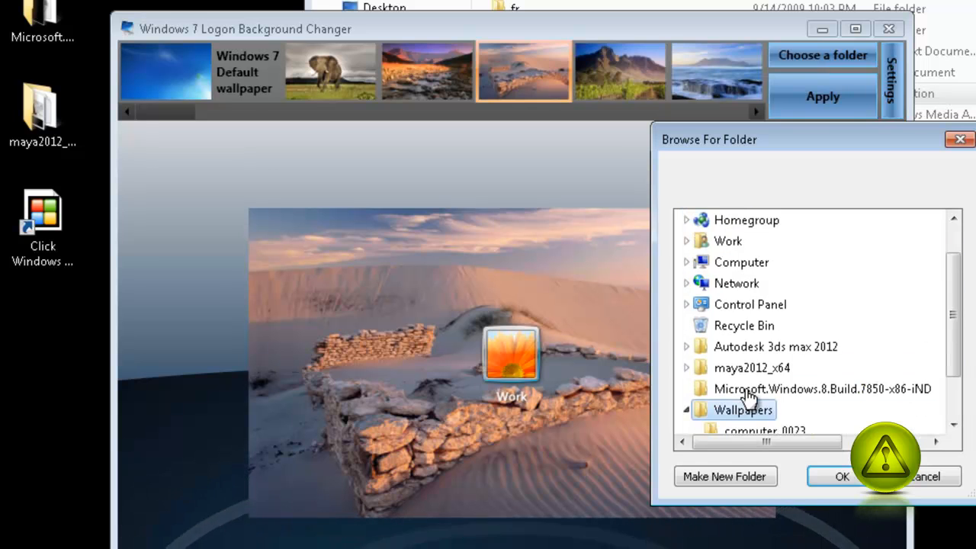
pyautogui.scroll(-3)
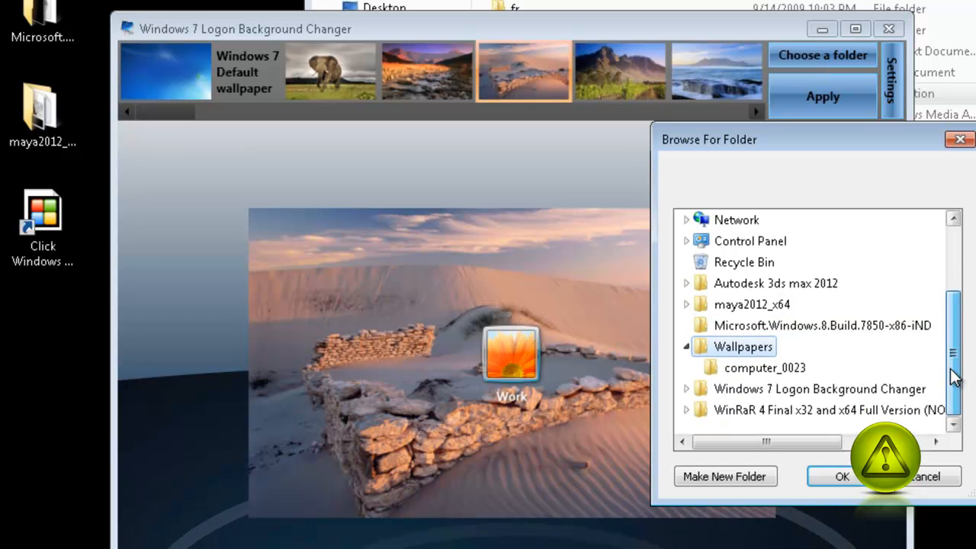
pyautogui.moveTo(838, 475)
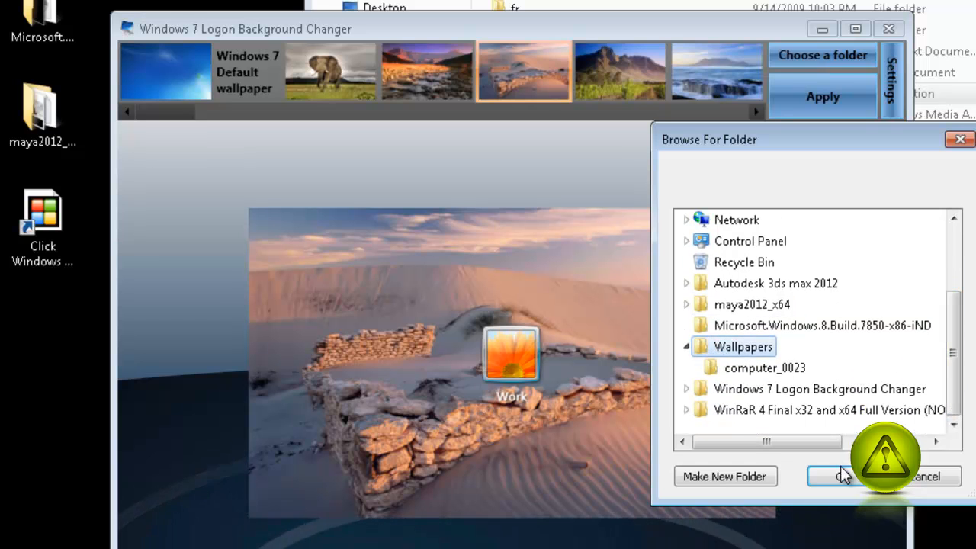
pyautogui.click(843, 475)
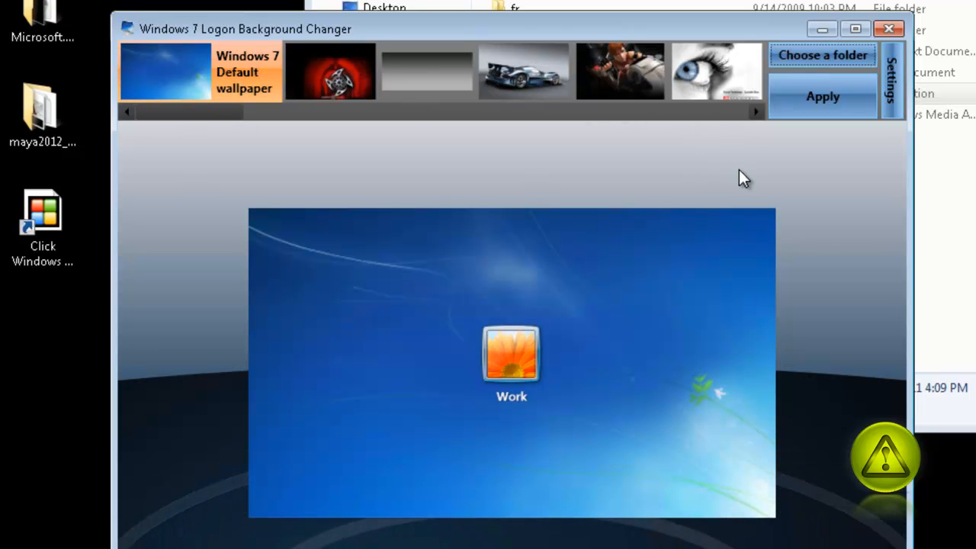
# - Preview the Wallpapers thumbnails, then apply the explosion-over-green-hills penguin image
pyautogui.click(620, 72)
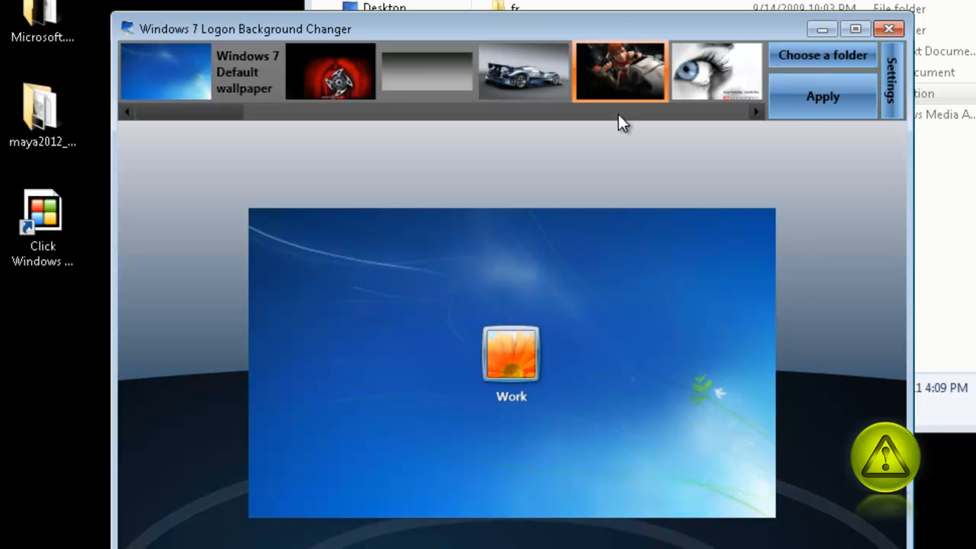
pyautogui.click(617, 57)
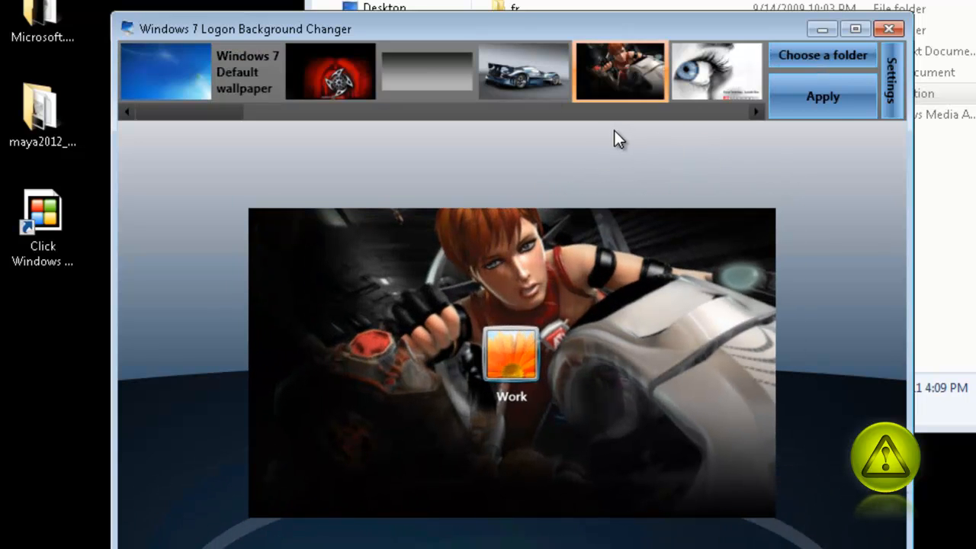
pyautogui.click(518, 72)
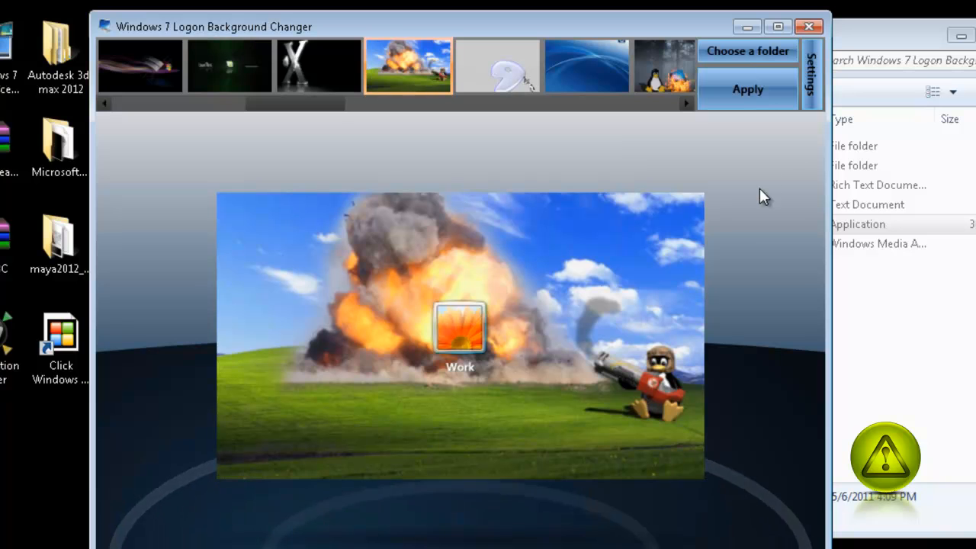
pyautogui.click(747, 89)
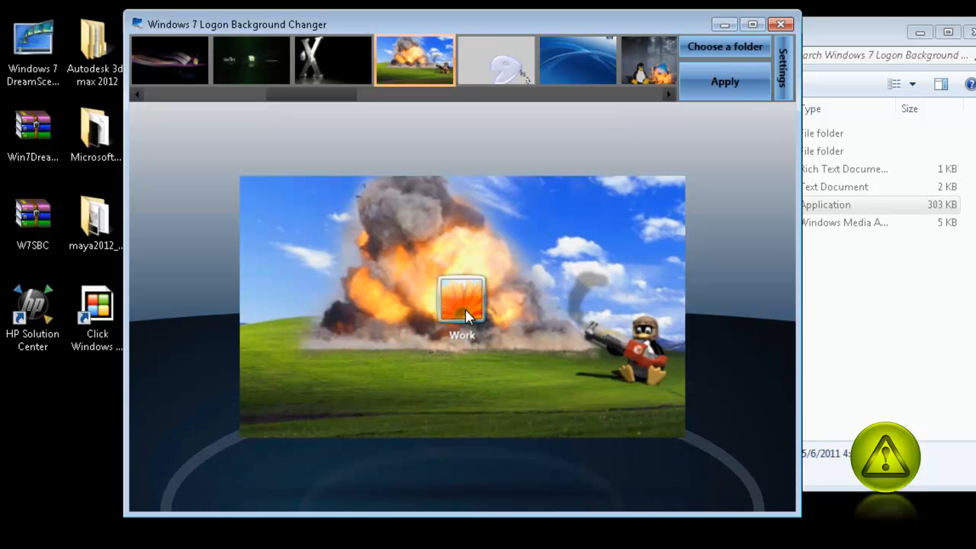
pyautogui.moveTo(514, 432)
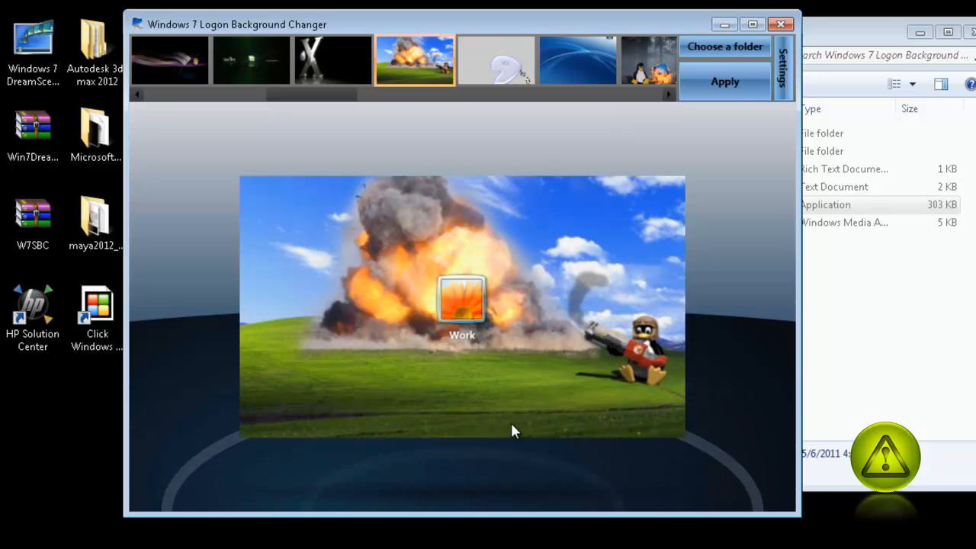
pyautogui.moveTo(538, 400)
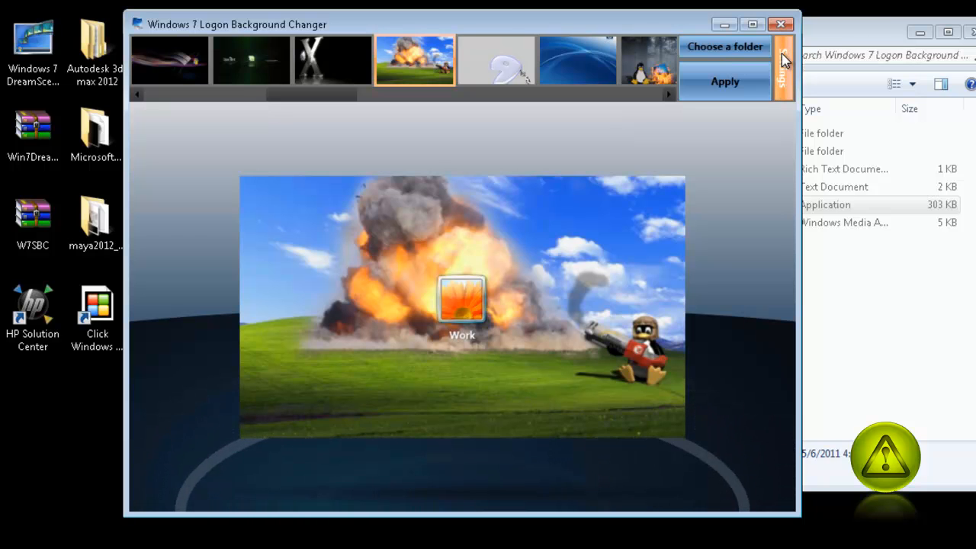
# - Reset to the default folder in Settings, restoring the blue Windows 7 logon background
pyautogui.click(782, 60)
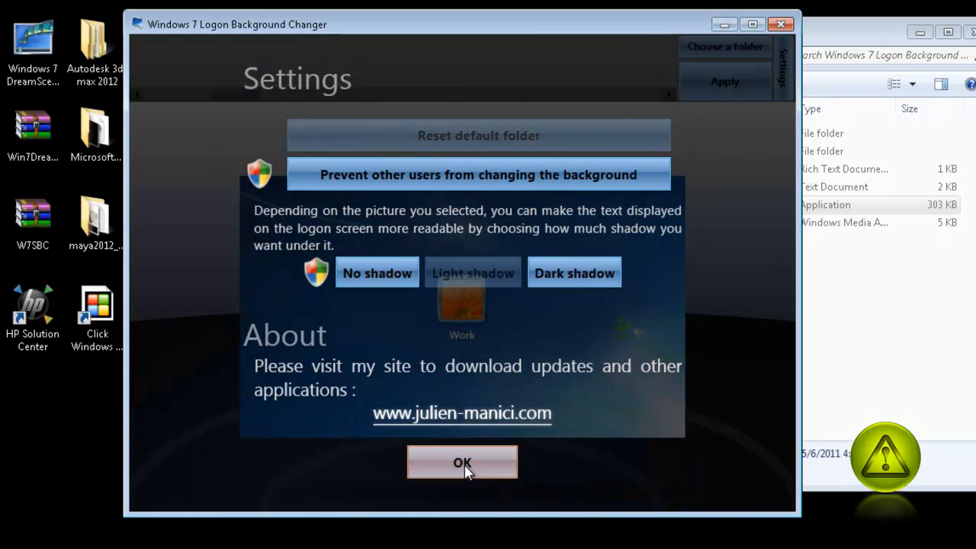
pyautogui.click(462, 463)
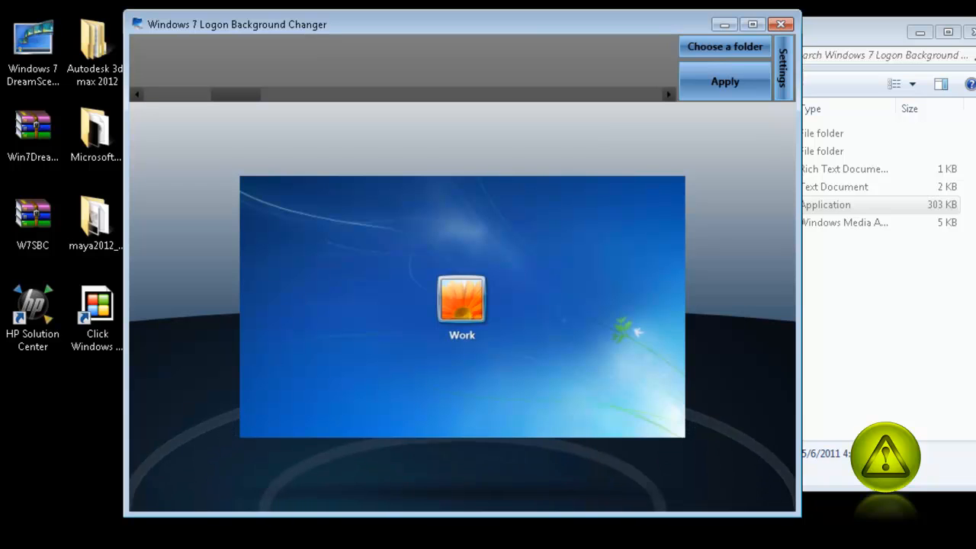